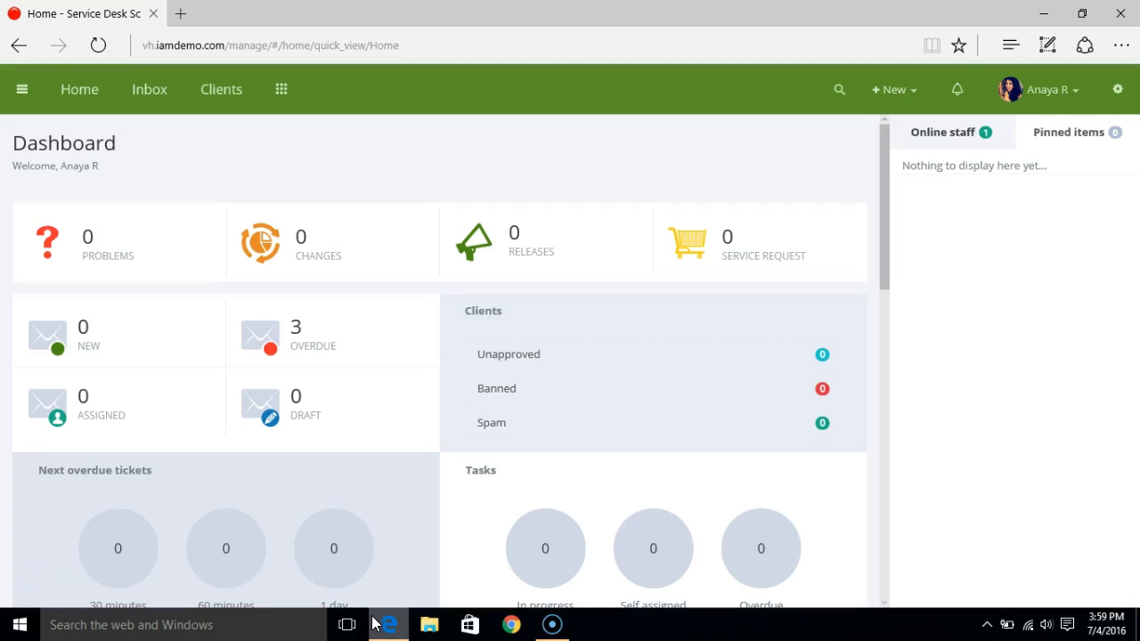
{"action": "mouse_move", "coordinate": [139, 295]}
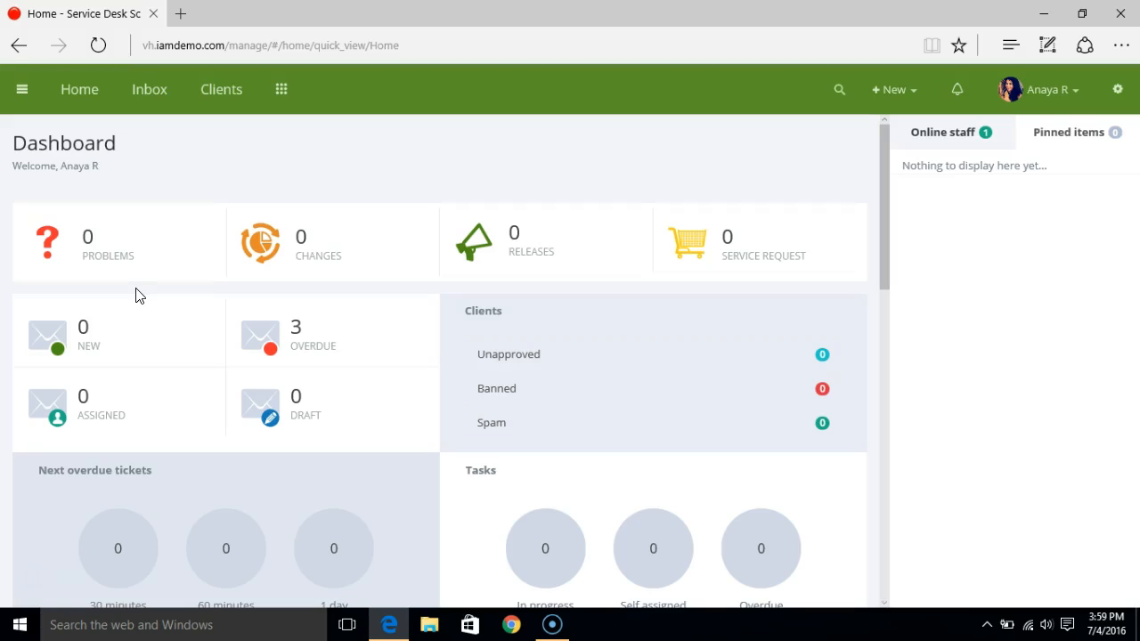
{"action": "mouse_move", "coordinate": [47, 195]}
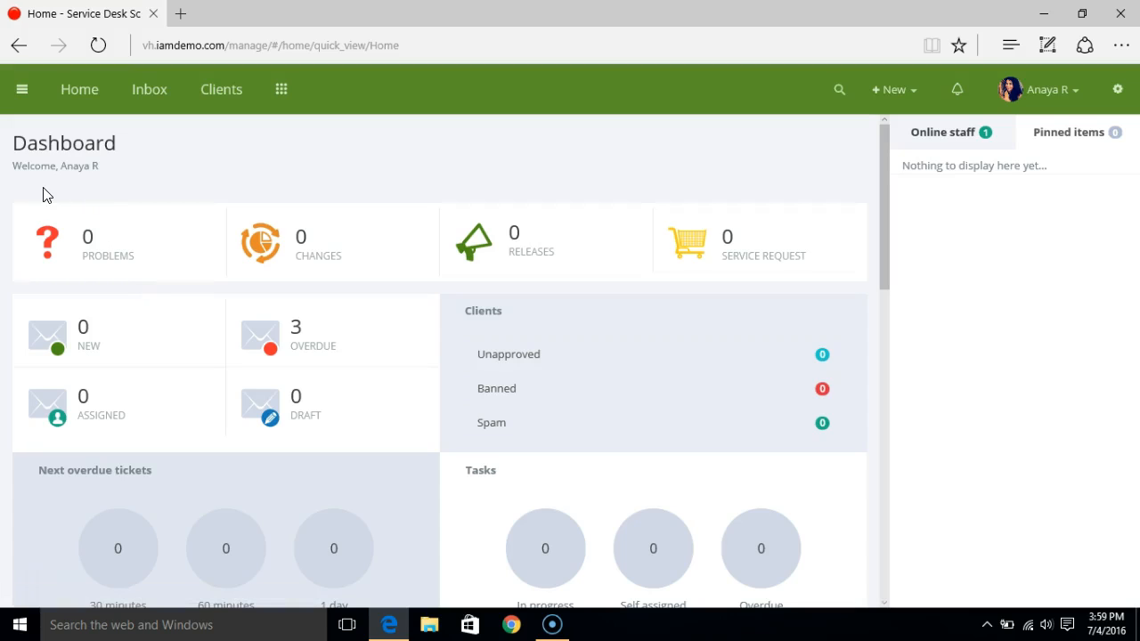
{"action": "mouse_move", "coordinate": [132, 255]}
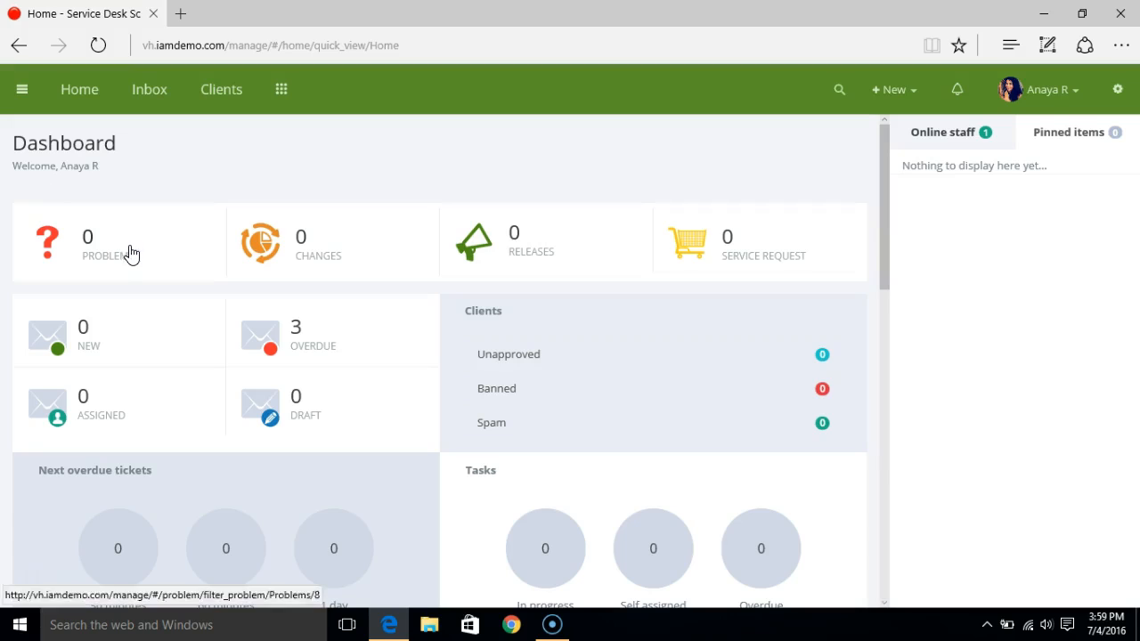
{"action": "mouse_move", "coordinate": [531, 271]}
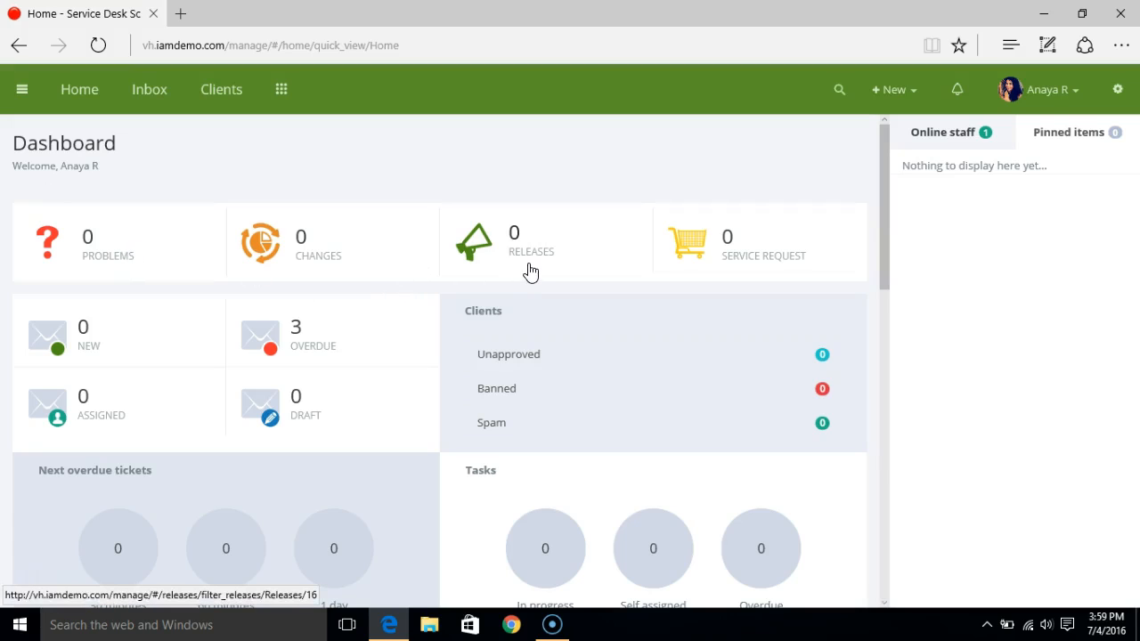
{"action": "mouse_move", "coordinate": [713, 267]}
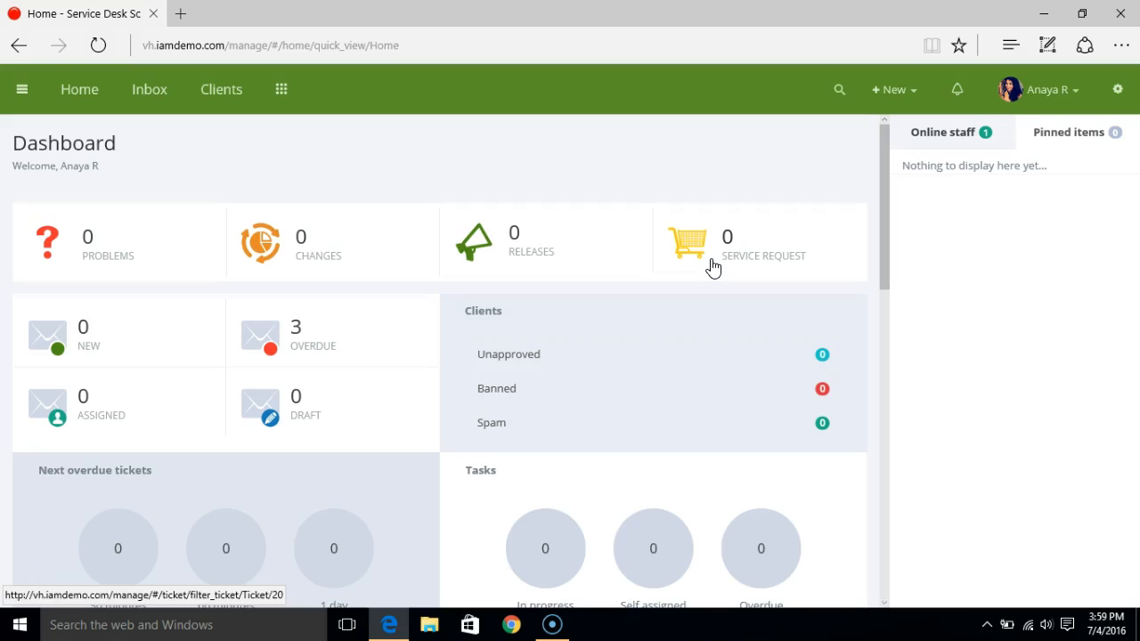
{"action": "mouse_move", "coordinate": [53, 579]}
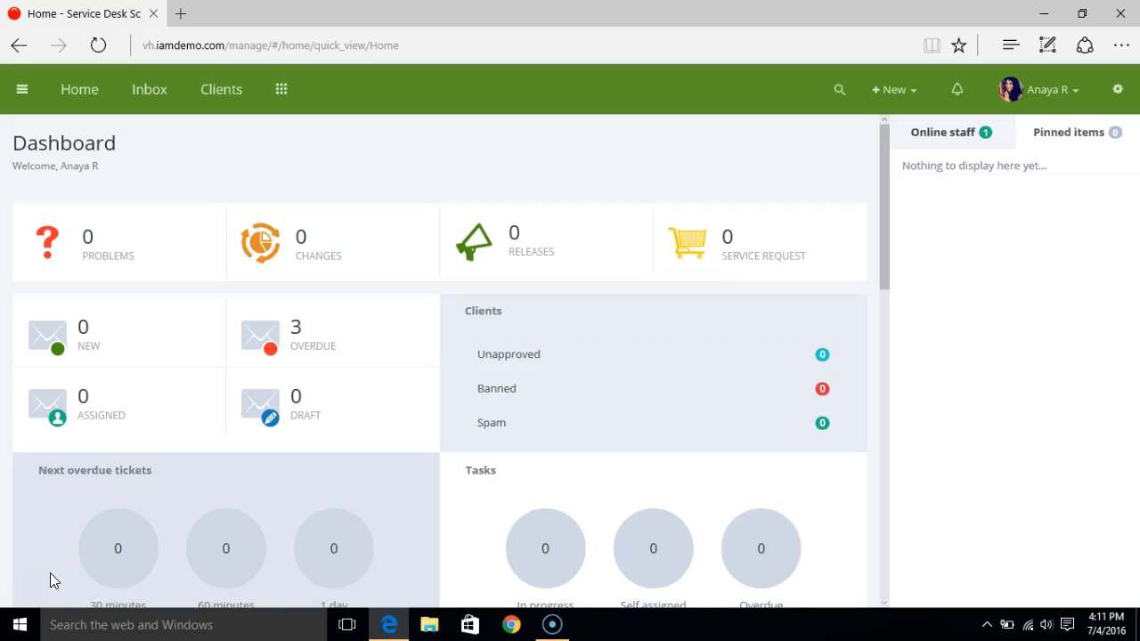
{"action": "mouse_move", "coordinate": [64, 442]}
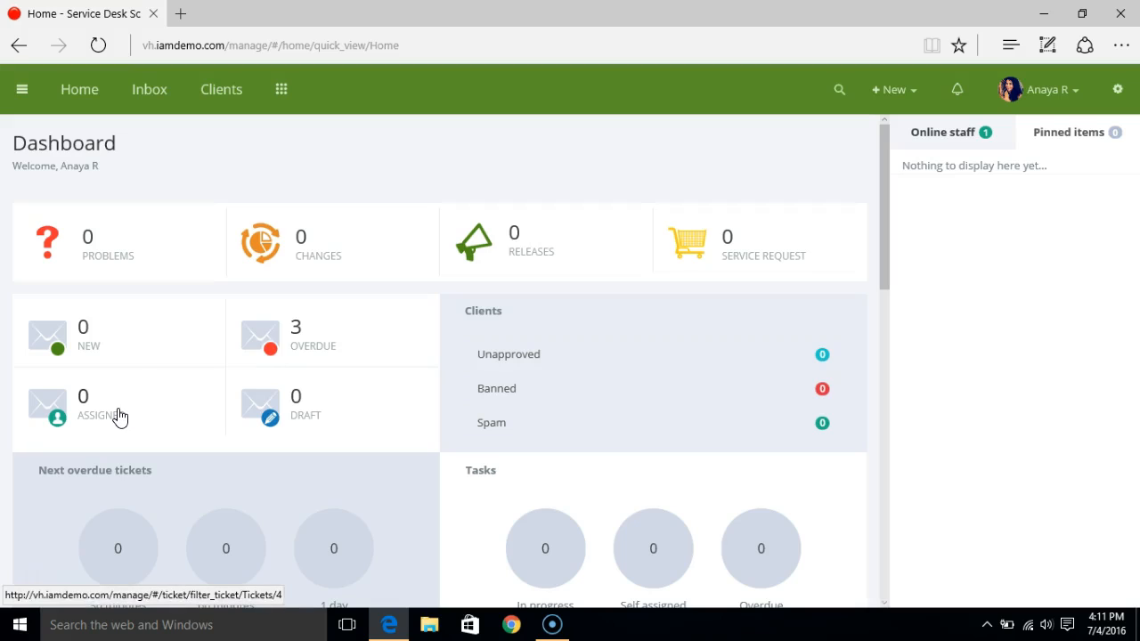
{"action": "mouse_move", "coordinate": [296, 417]}
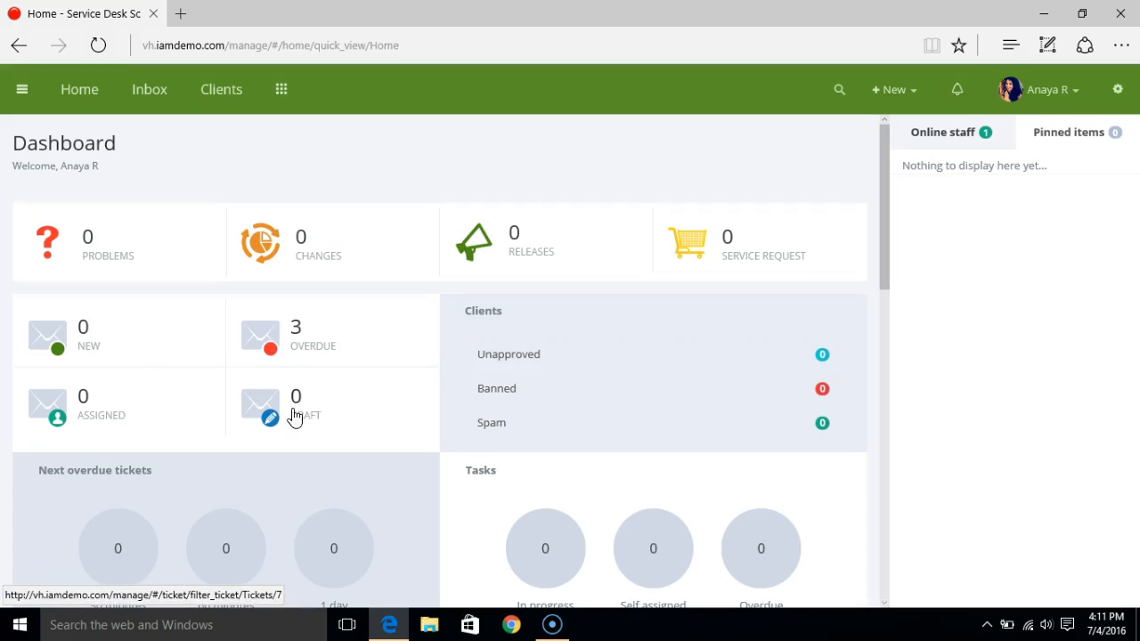
{"action": "mouse_move", "coordinate": [337, 425]}
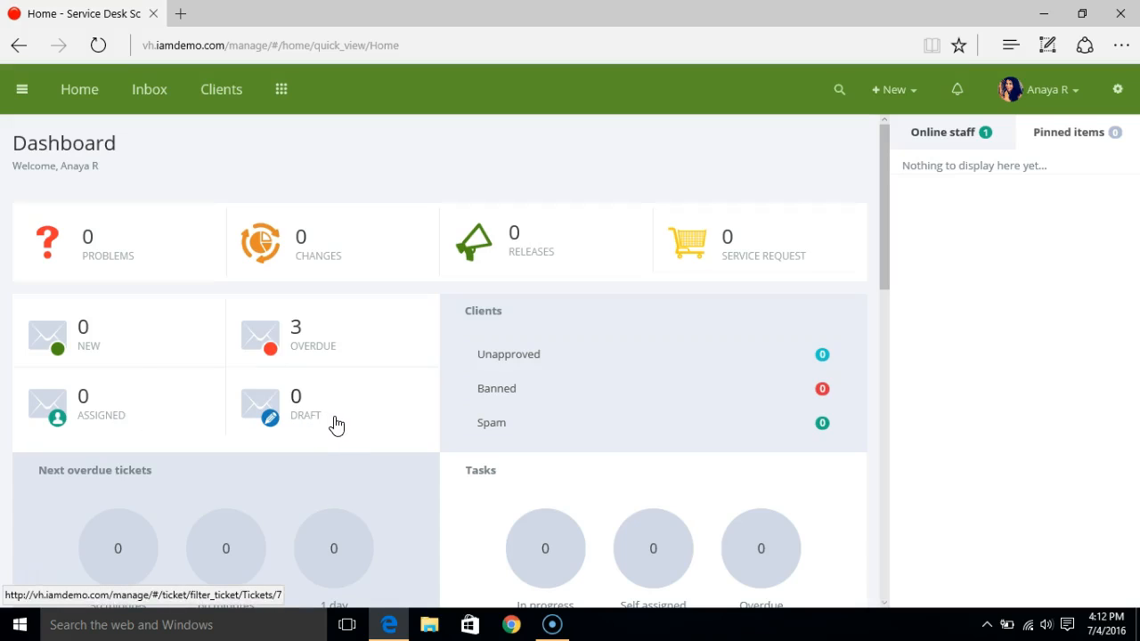
Scroll the Home dashboard and view the empty Pinned items tab.
{"action": "scroll", "scroll_direction": "down", "scroll_amount": 3}
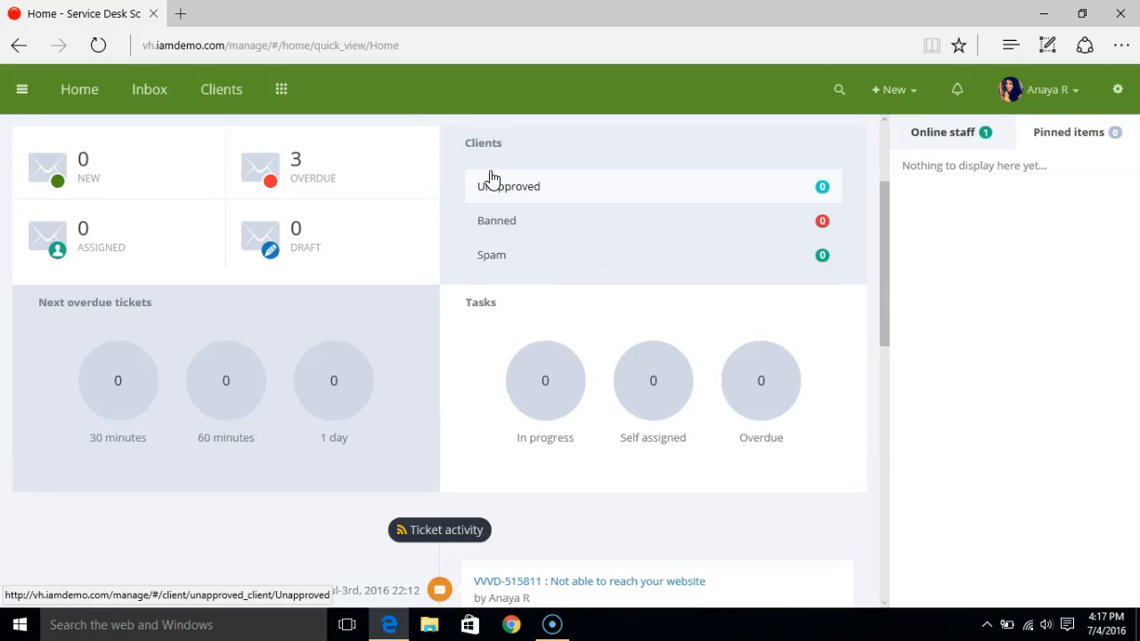
{"action": "mouse_move", "coordinate": [498, 172]}
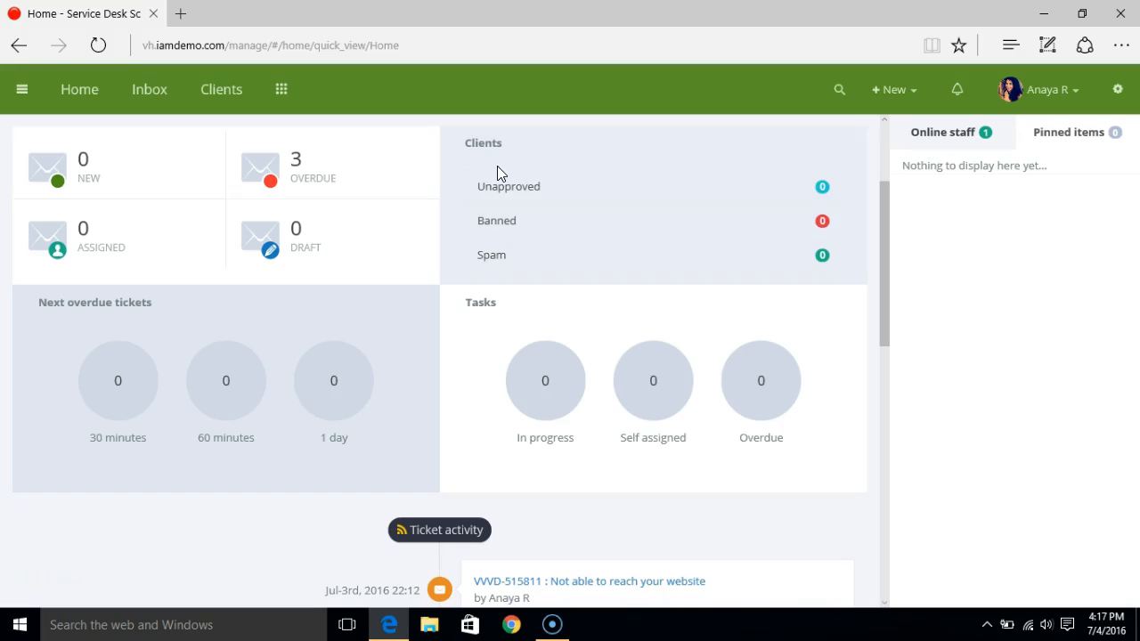
{"action": "mouse_move", "coordinate": [361, 292]}
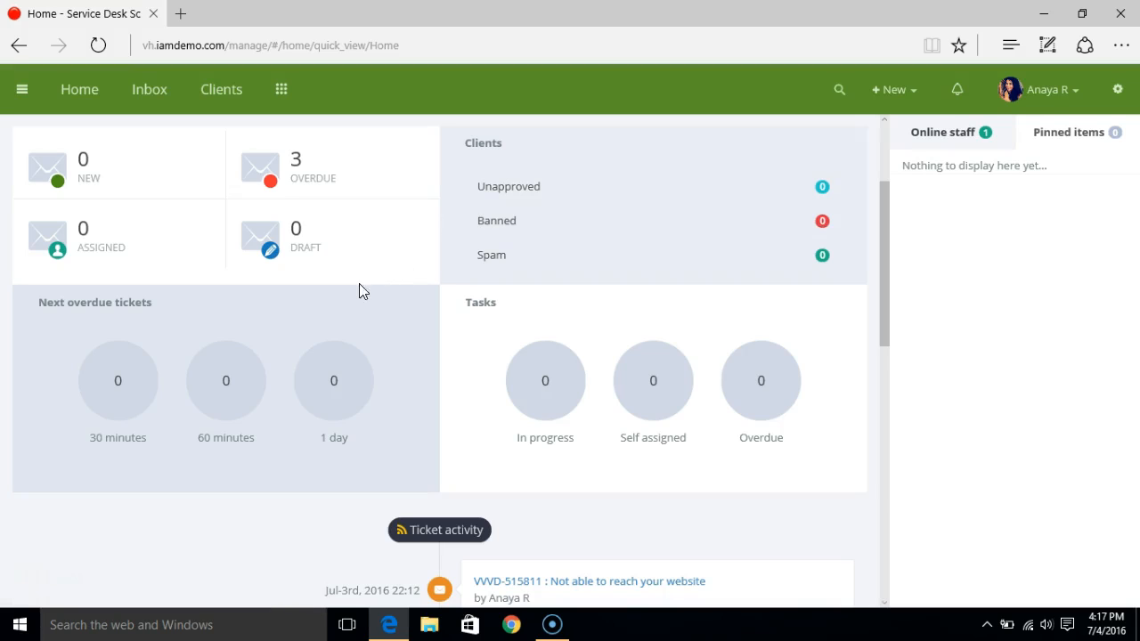
{"action": "mouse_move", "coordinate": [203, 341]}
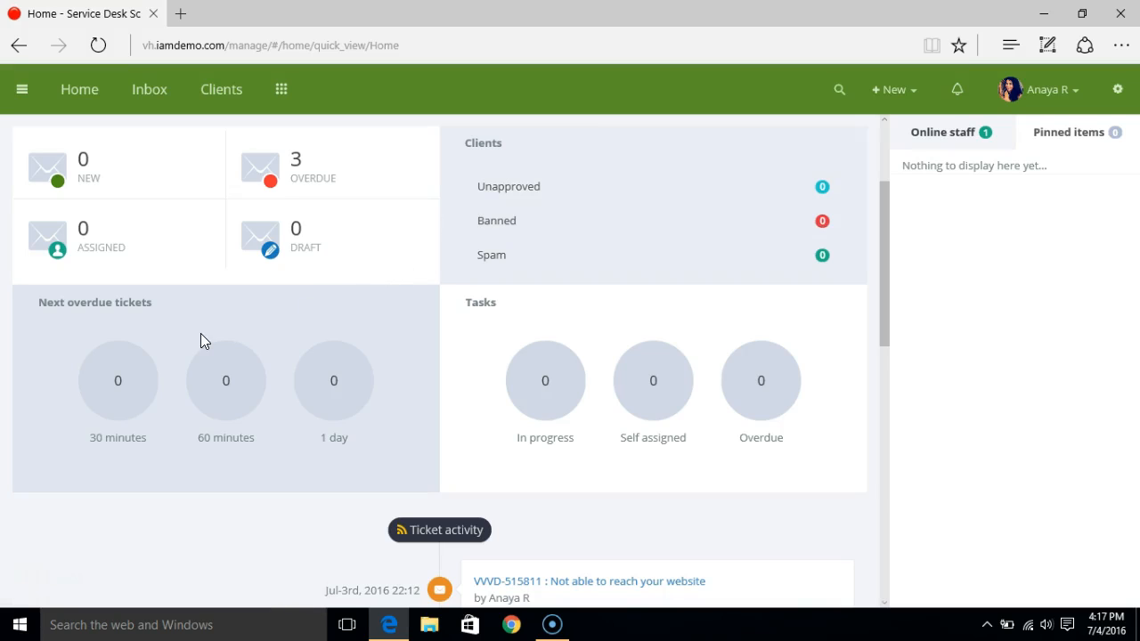
{"action": "mouse_move", "coordinate": [174, 325]}
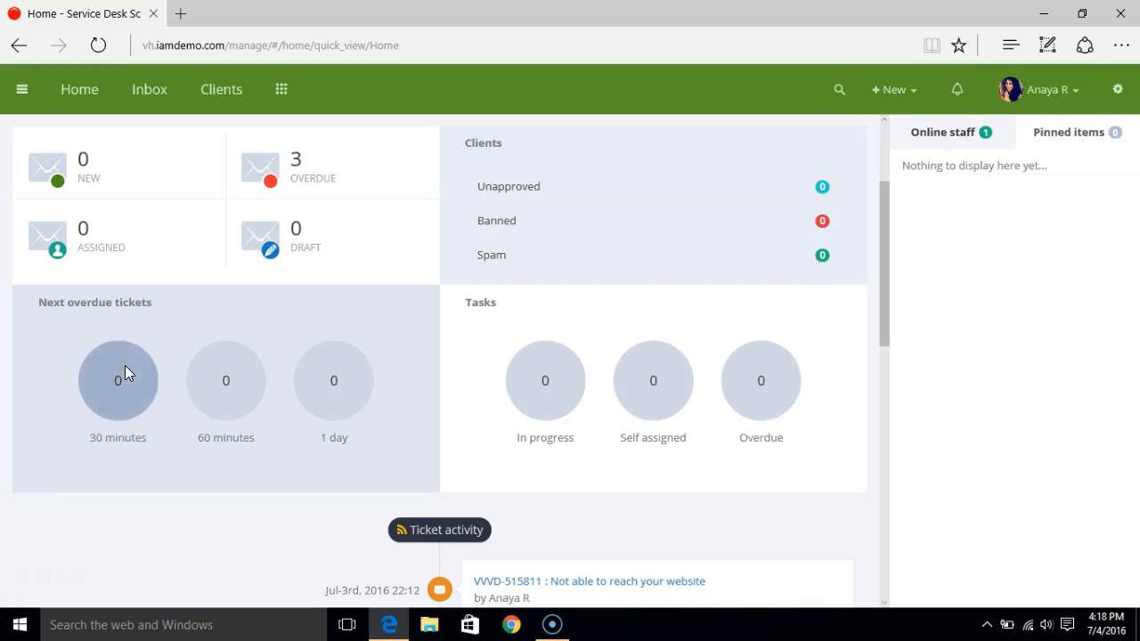
{"action": "mouse_move", "coordinate": [334, 380]}
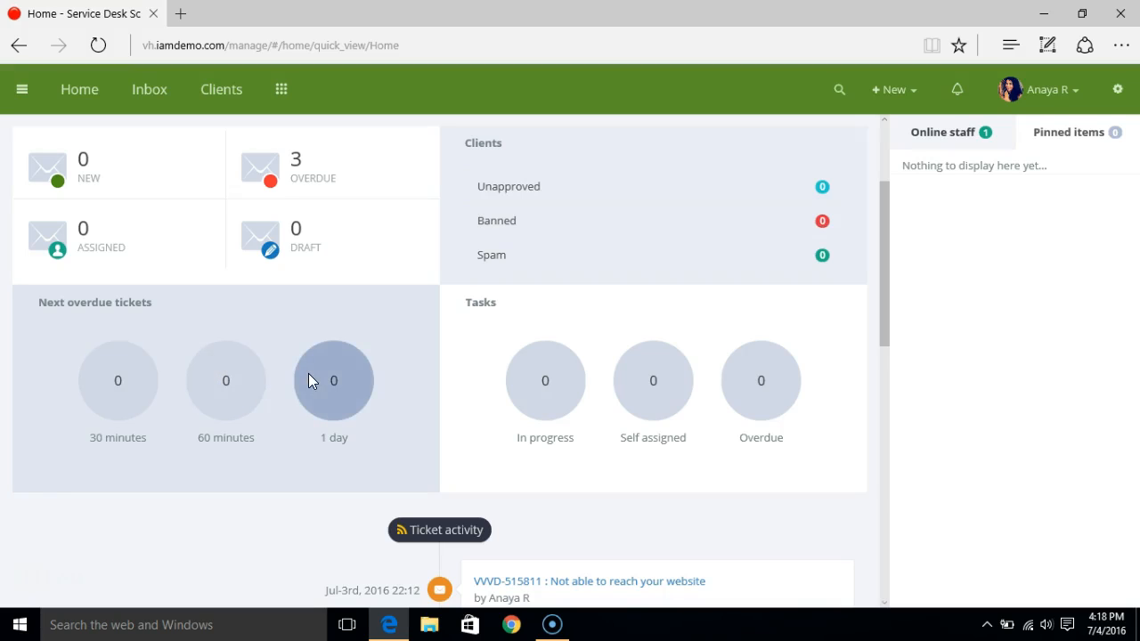
{"action": "mouse_move", "coordinate": [366, 373]}
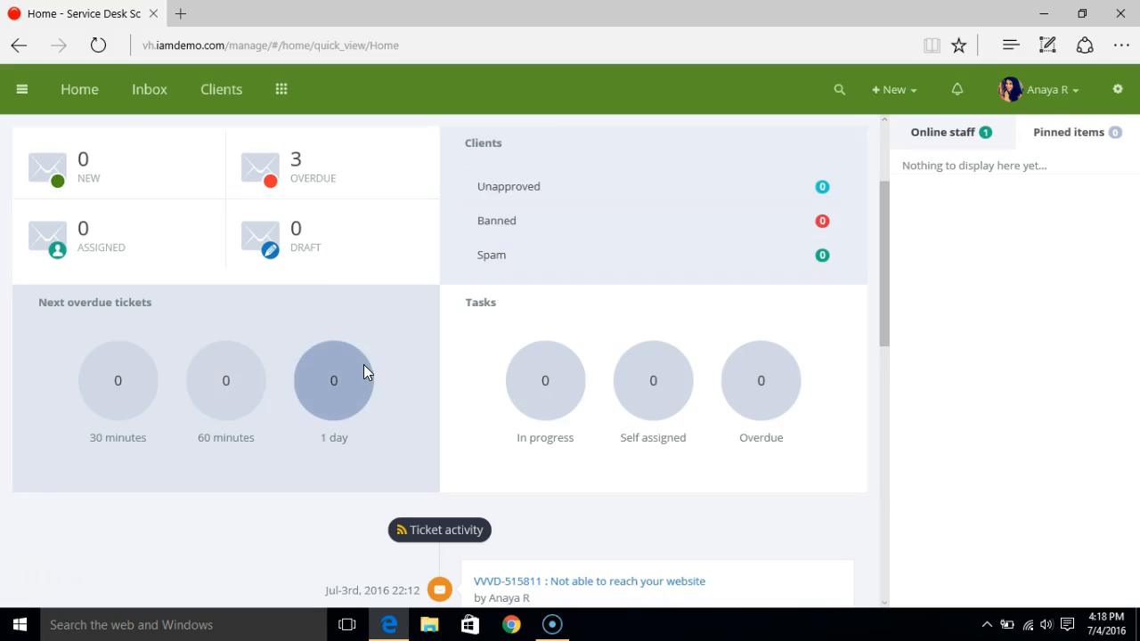
{"action": "mouse_move", "coordinate": [472, 331]}
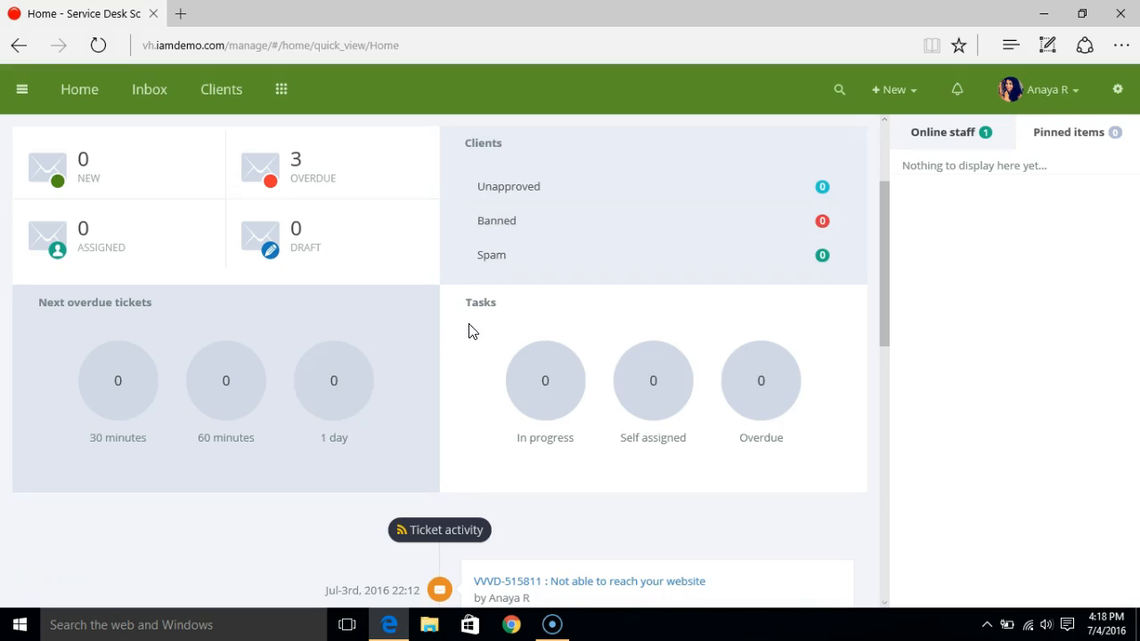
{"action": "mouse_move", "coordinate": [544, 381]}
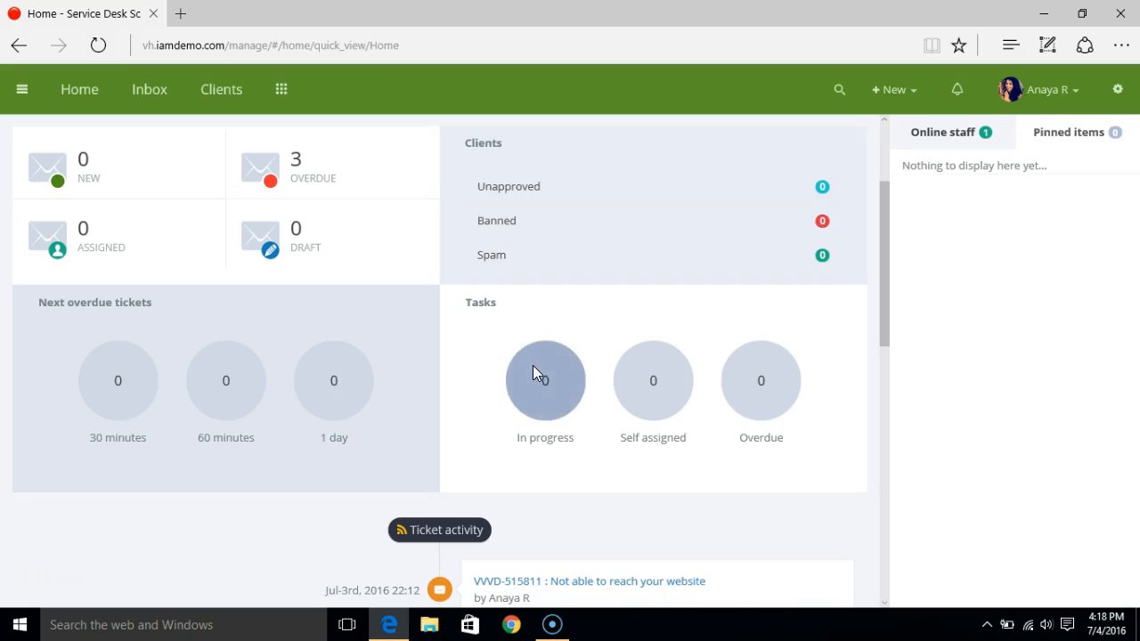
{"action": "mouse_move", "coordinate": [761, 380]}
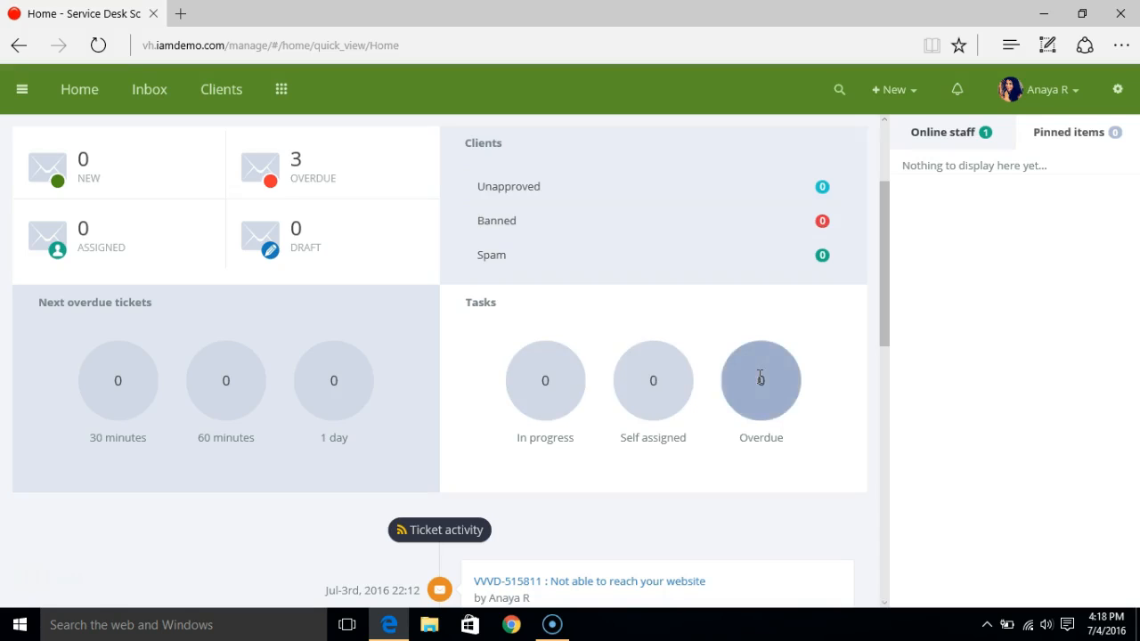
{"action": "scroll", "scroll_direction": "down", "scroll_amount": 3}
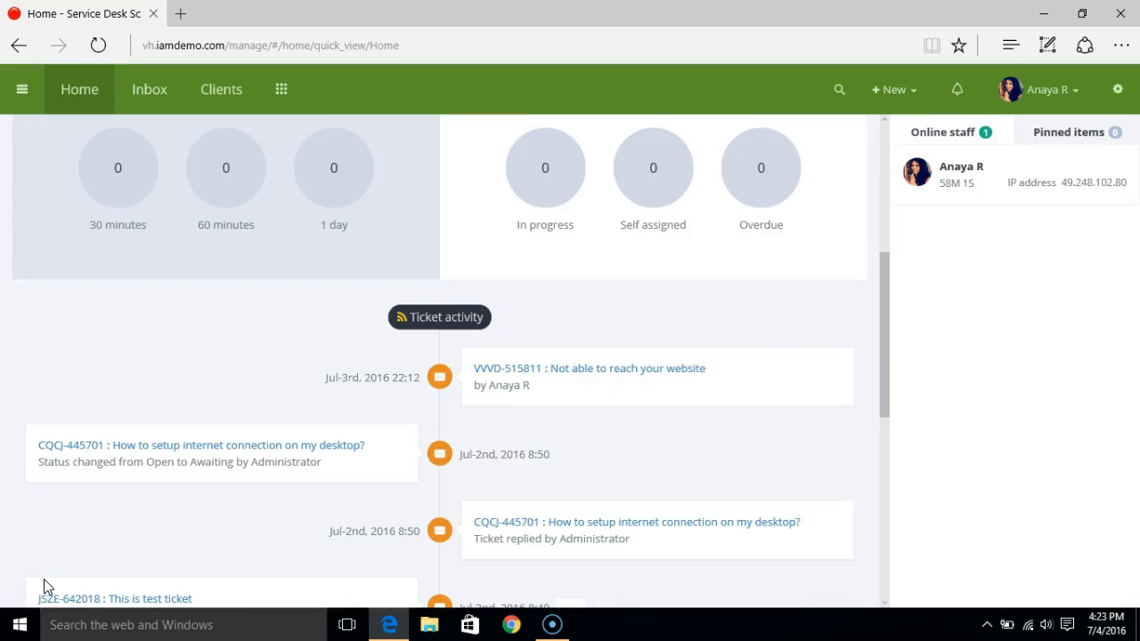
{"action": "mouse_move", "coordinate": [428, 373]}
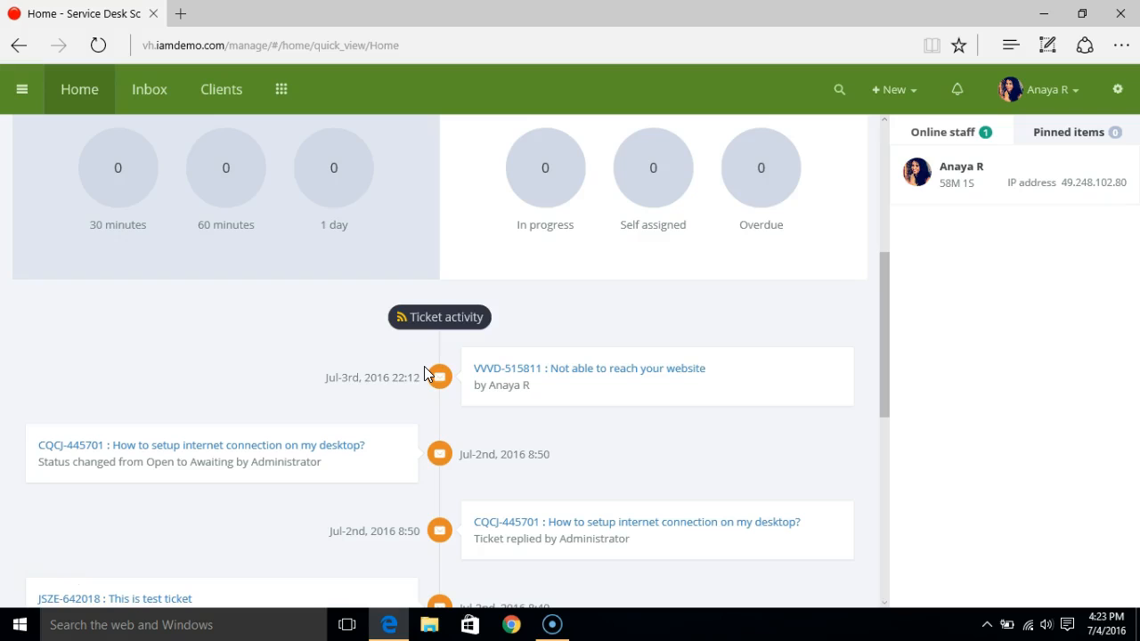
{"action": "mouse_move", "coordinate": [928, 242]}
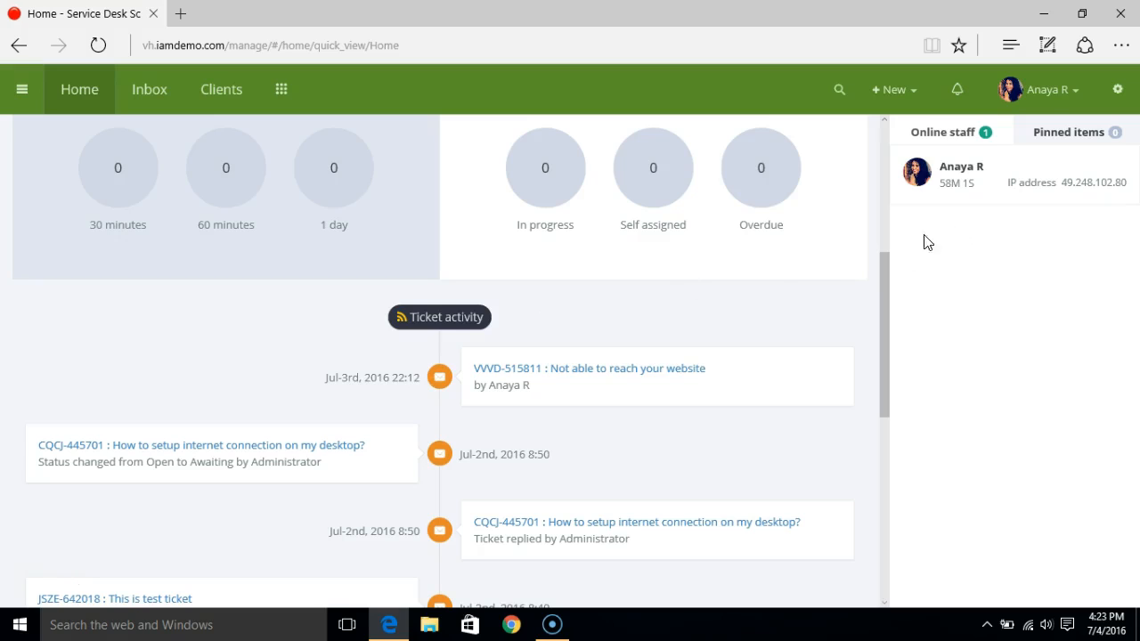
{"action": "mouse_move", "coordinate": [50, 581]}
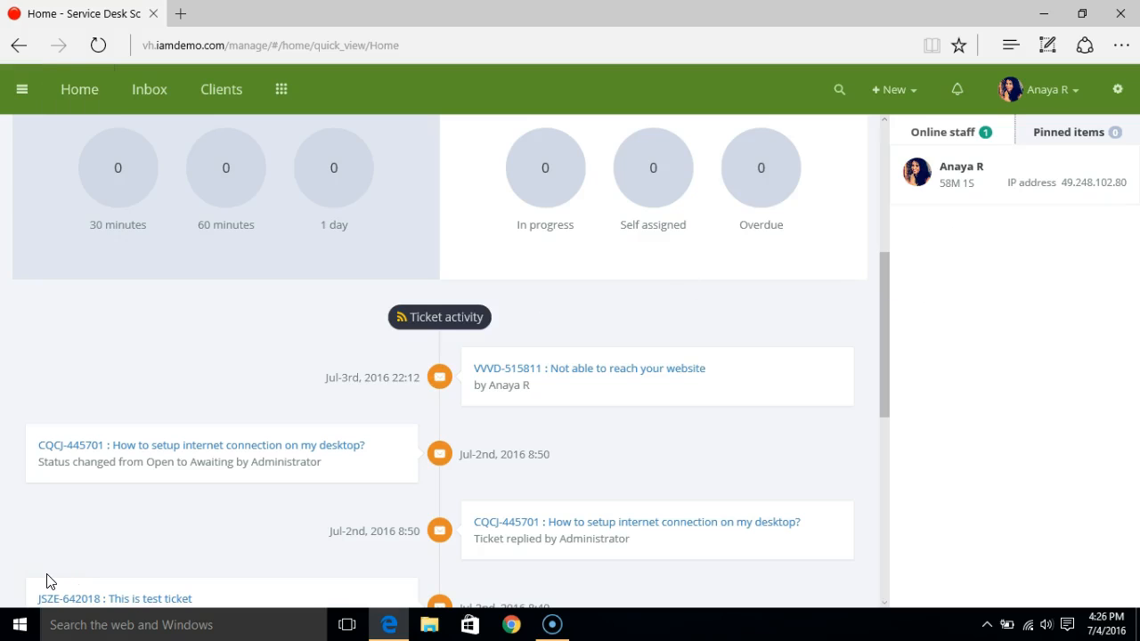
{"action": "mouse_move", "coordinate": [898, 176]}
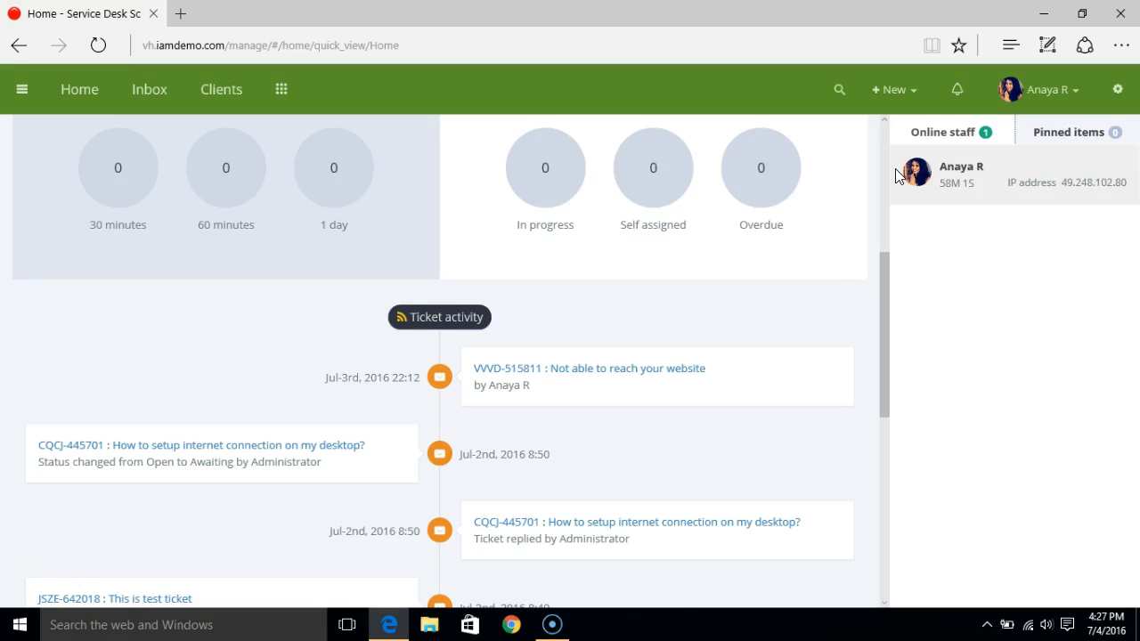
{"action": "mouse_move", "coordinate": [966, 149]}
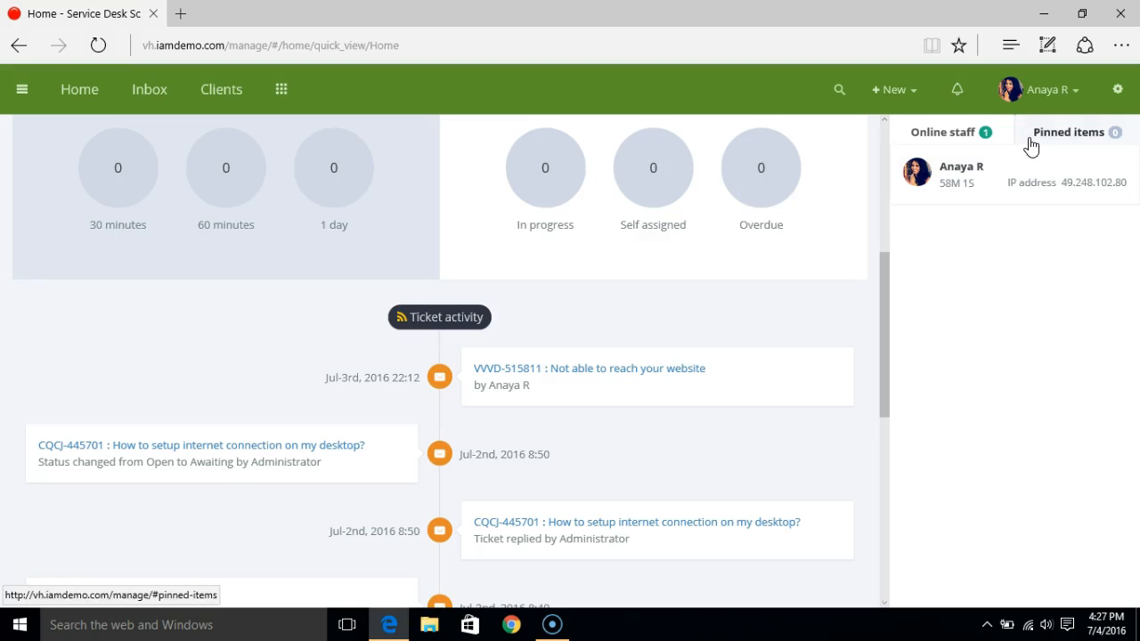
{"action": "left_click", "coordinate": [1073, 131]}
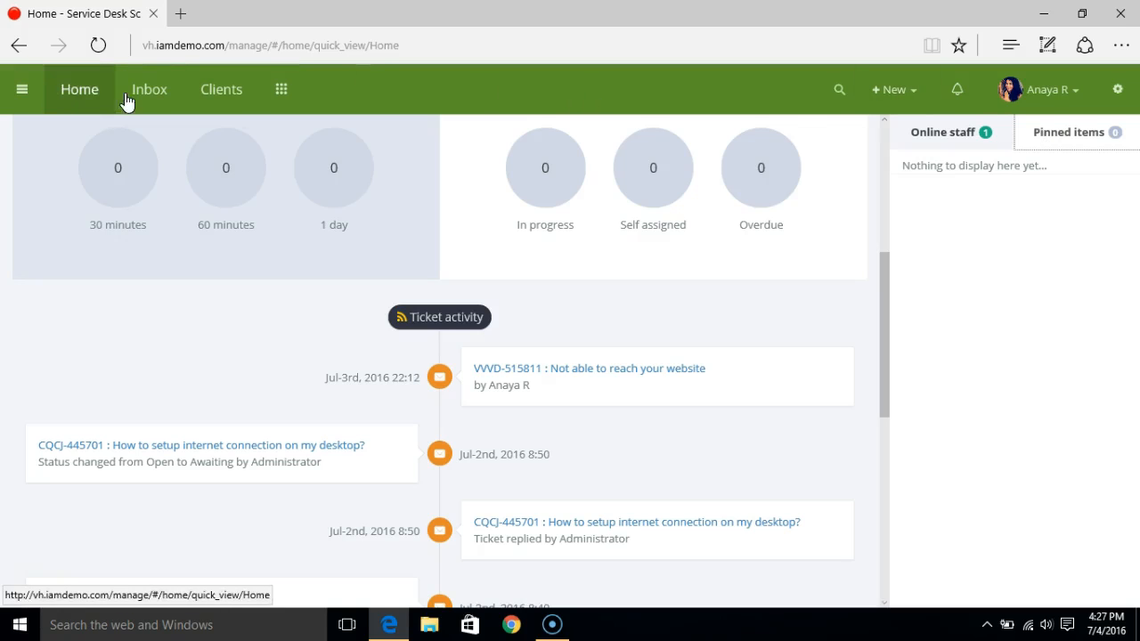
Pin ticket VVVD-515811 'Not able to reach your website' from its gear actions menu.
{"action": "left_click", "coordinate": [149, 89]}
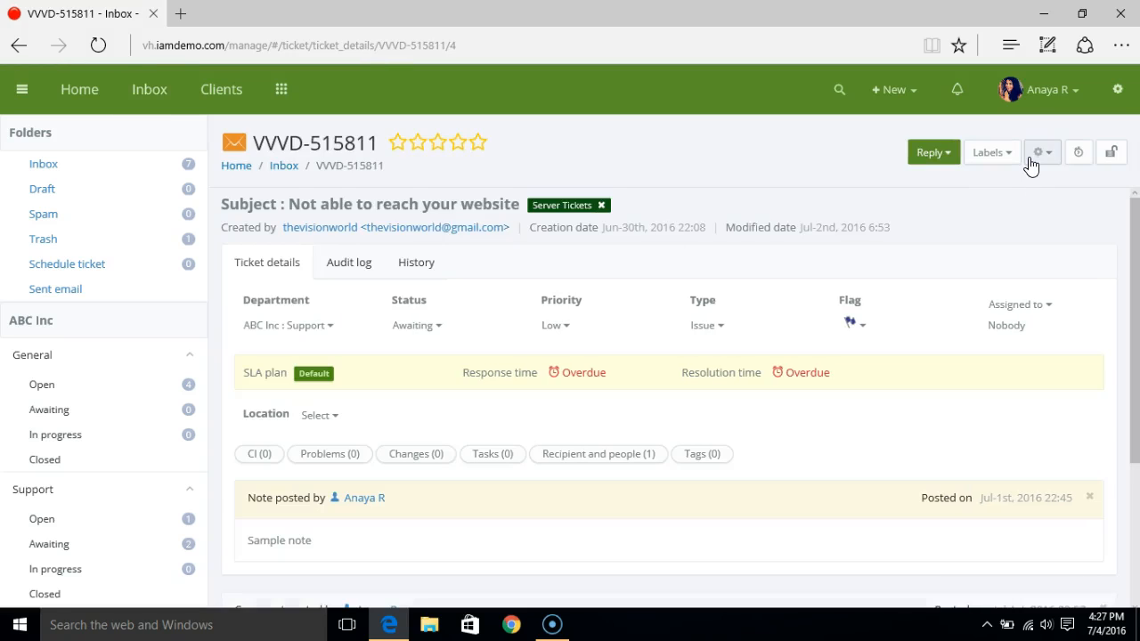
{"action": "left_click", "coordinate": [1042, 152]}
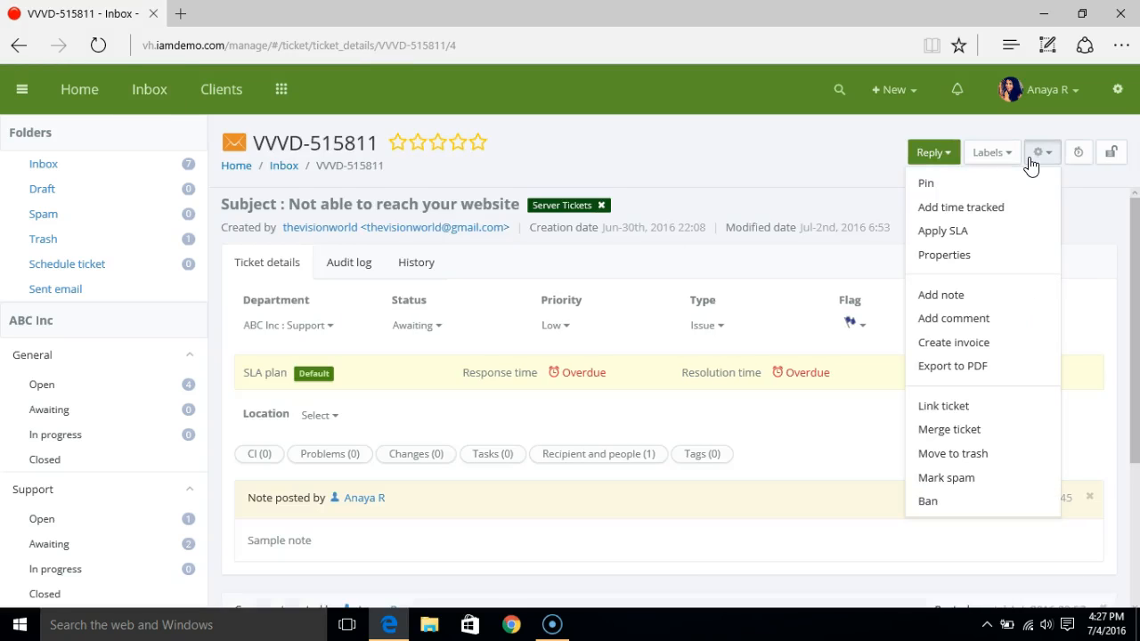
{"action": "mouse_move", "coordinate": [972, 190]}
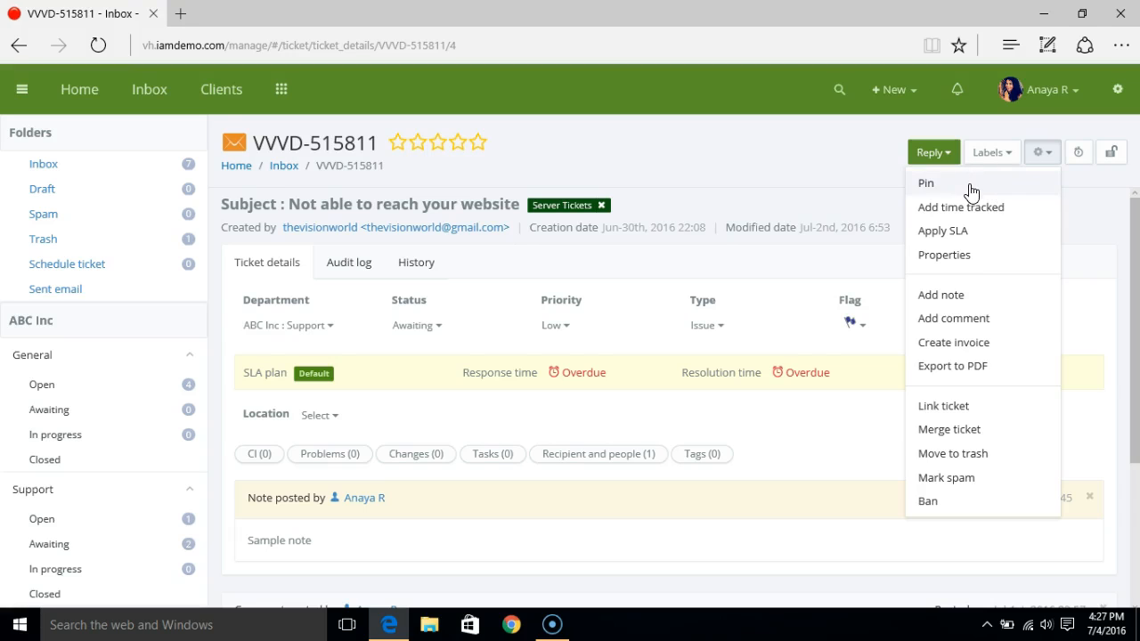
{"action": "left_click", "coordinate": [926, 182]}
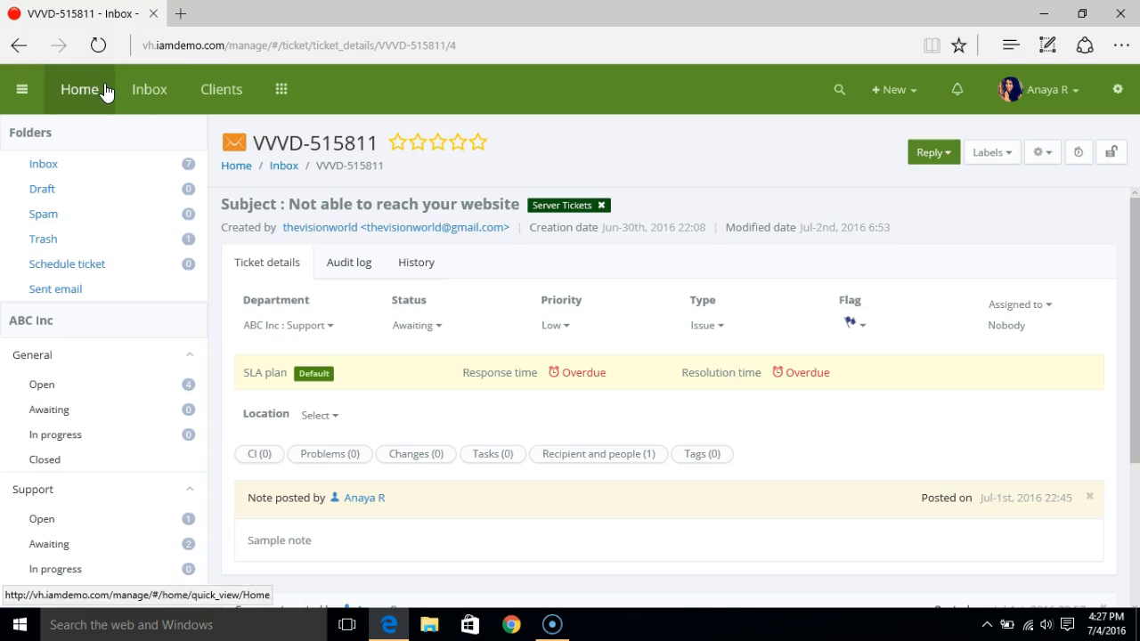
Back on Home, confirm ticket VVVD-515811 appears under Pinned items.
{"action": "left_click", "coordinate": [80, 89]}
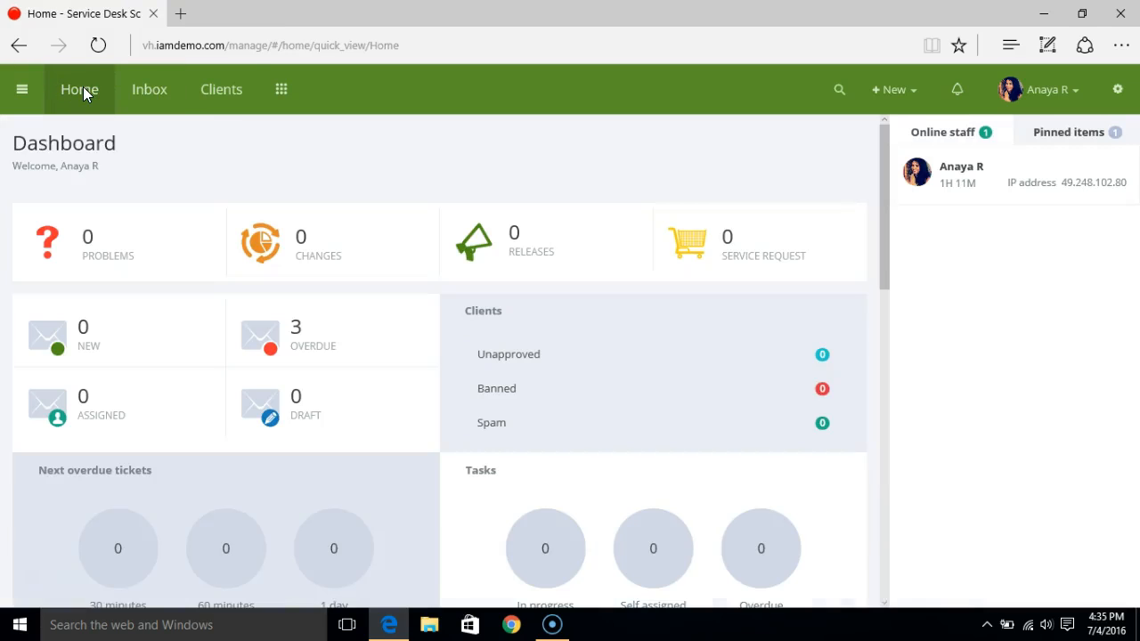
{"action": "mouse_move", "coordinate": [1069, 132]}
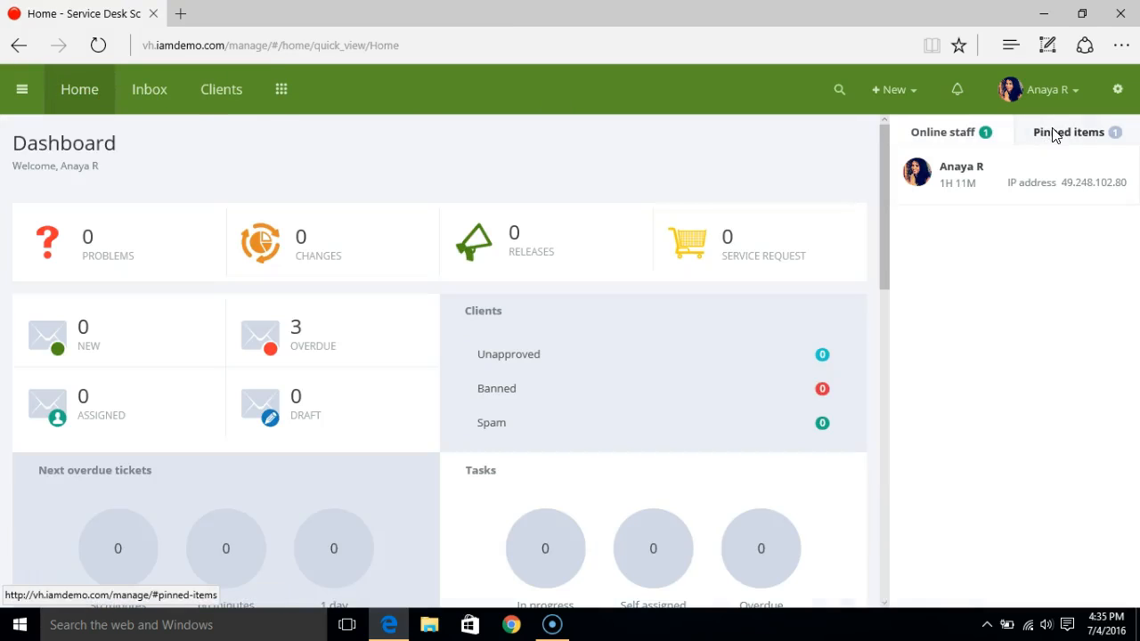
{"action": "left_click", "coordinate": [1069, 132]}
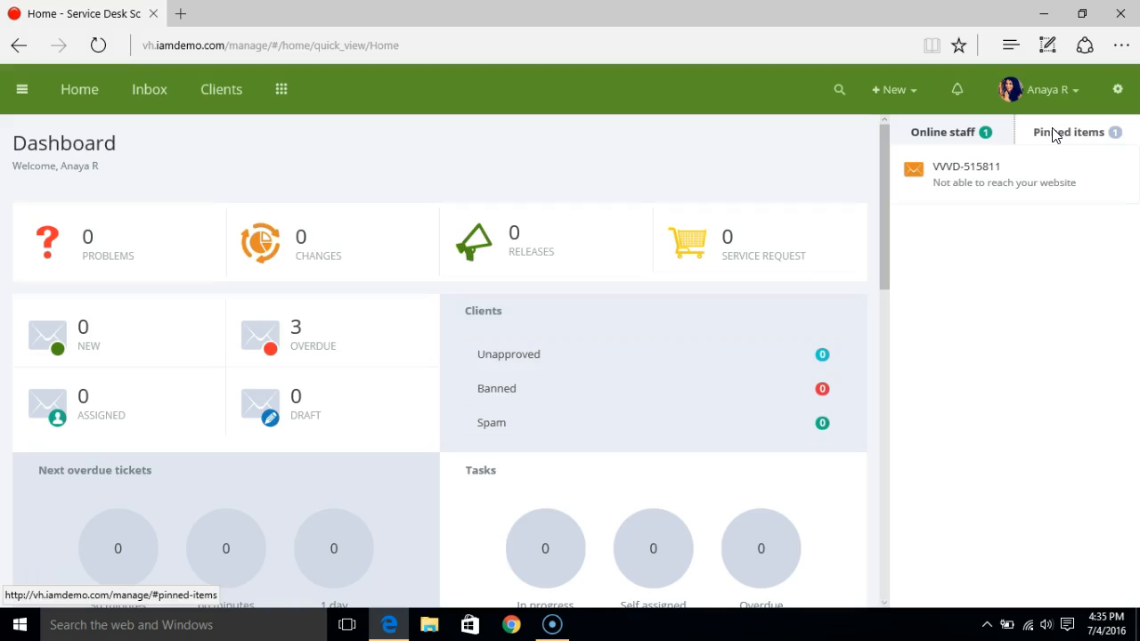
{"action": "mouse_move", "coordinate": [1051, 133]}
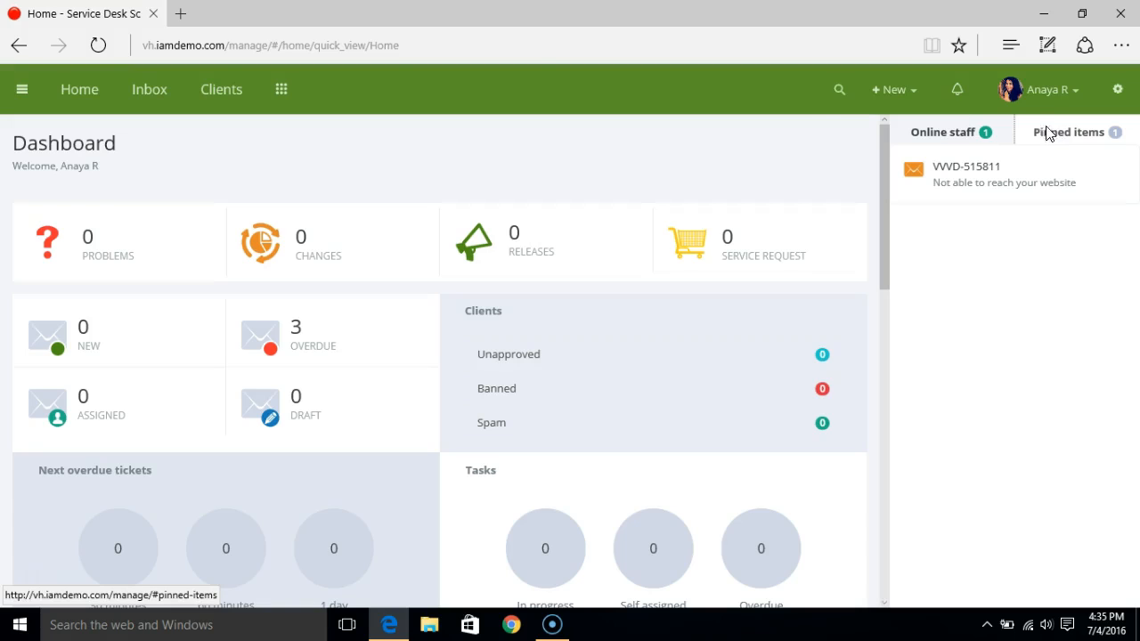
Open client thevisionworld's record from the Clients list.
{"action": "left_click", "coordinate": [221, 89]}
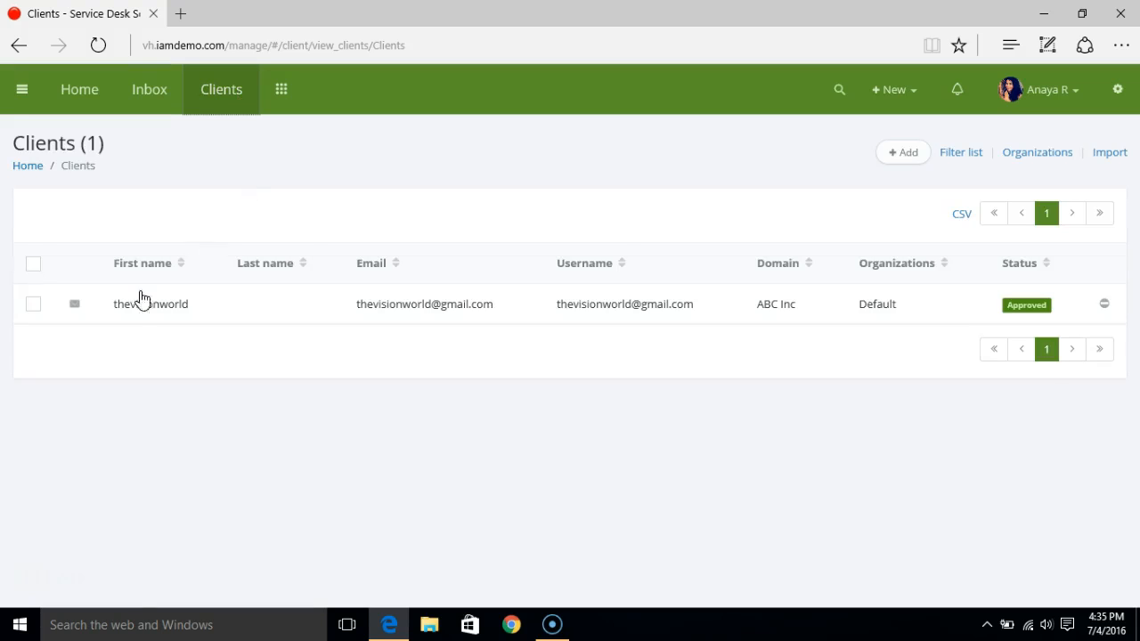
{"action": "left_click", "coordinate": [150, 304]}
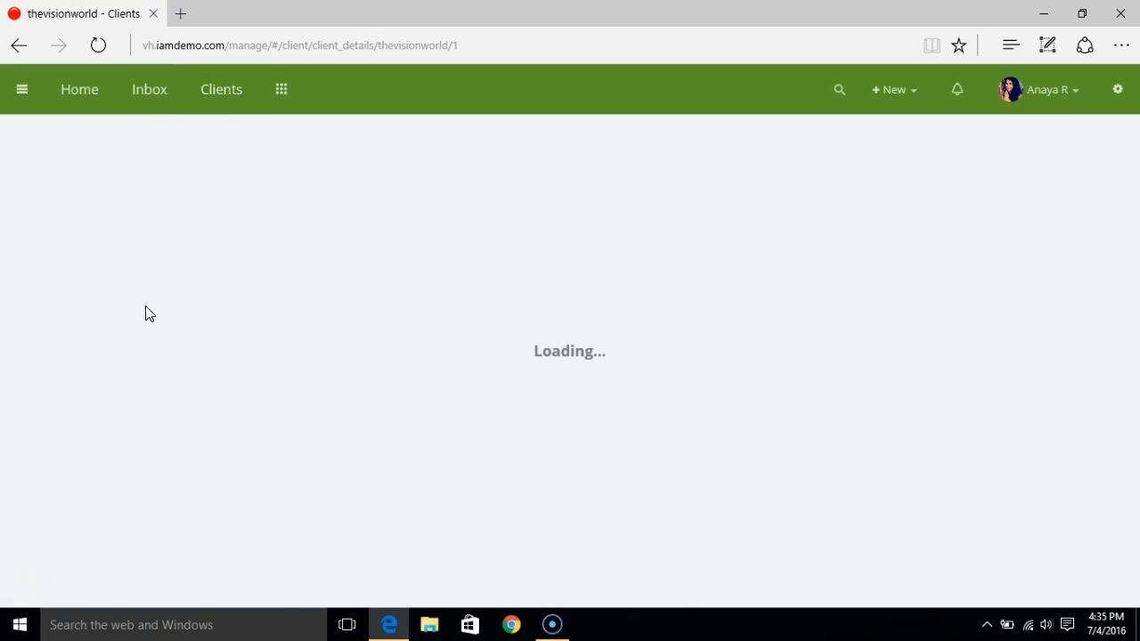
{"action": "left_click", "coordinate": [1094, 151]}
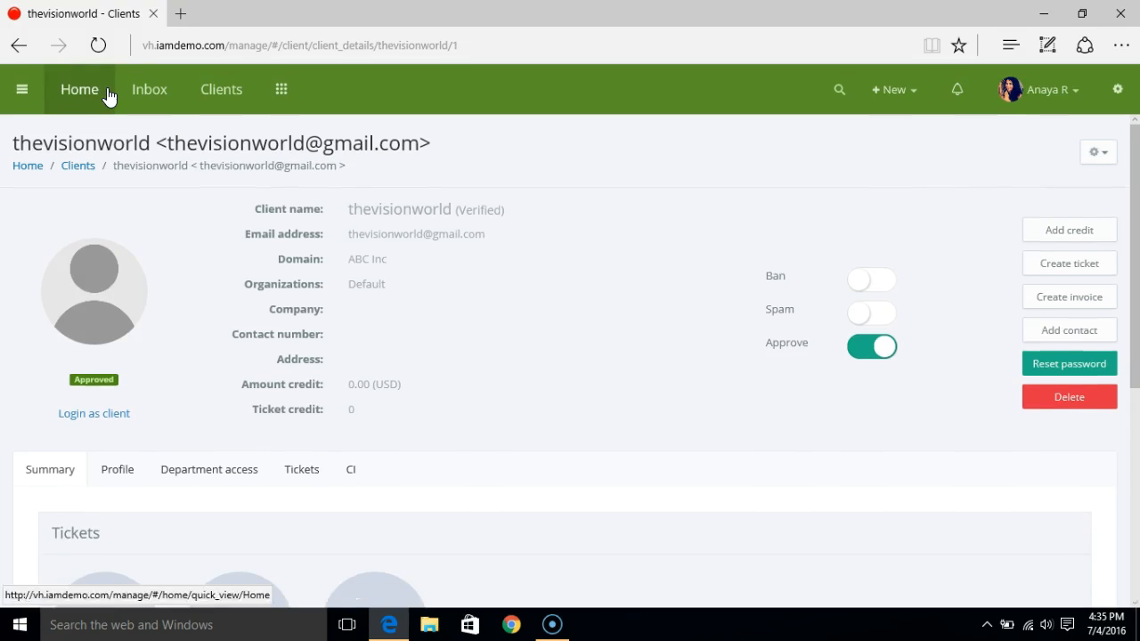
On Home, check Pinned items lists client thevisionworld and ticket VVVD-515811.
{"action": "left_click", "coordinate": [79, 89]}
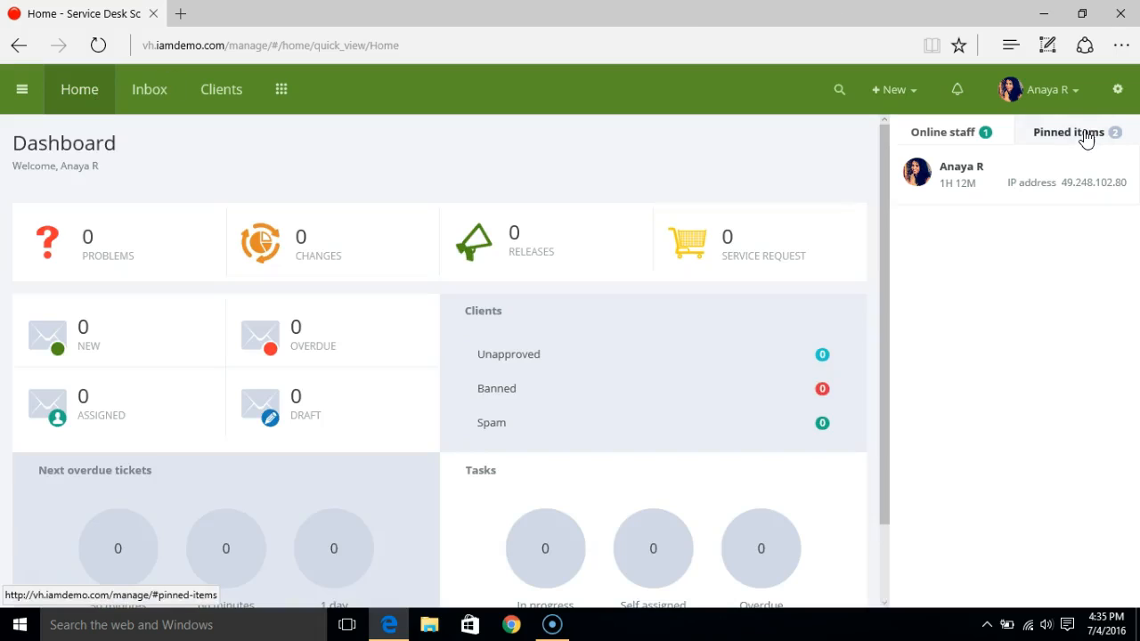
{"action": "left_click", "coordinate": [1067, 132]}
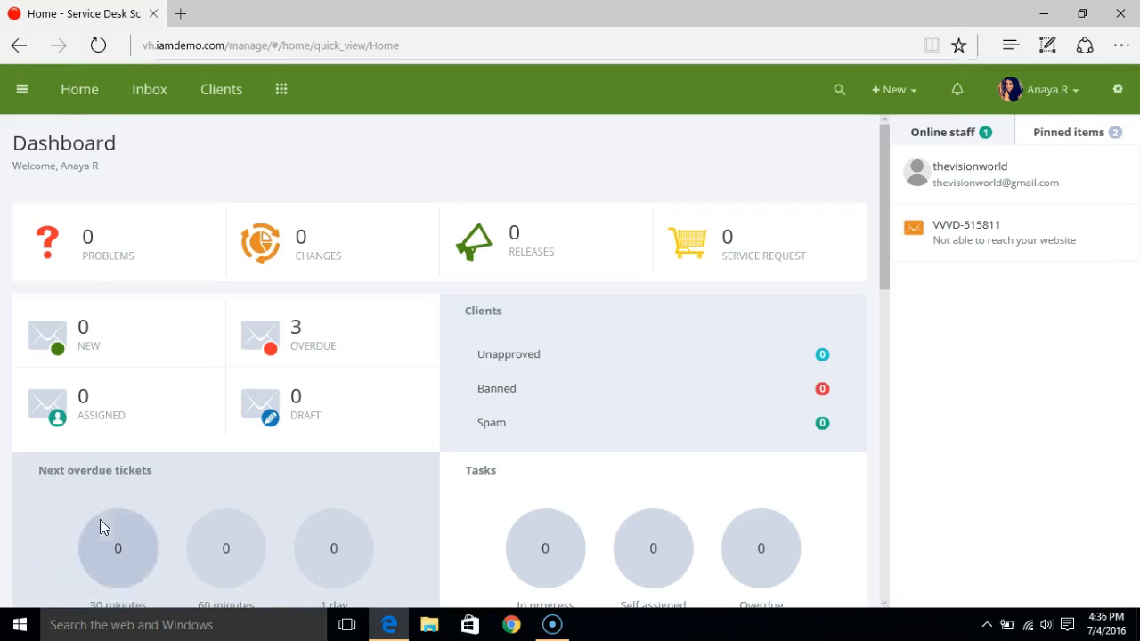
{"action": "mouse_move", "coordinate": [296, 407]}
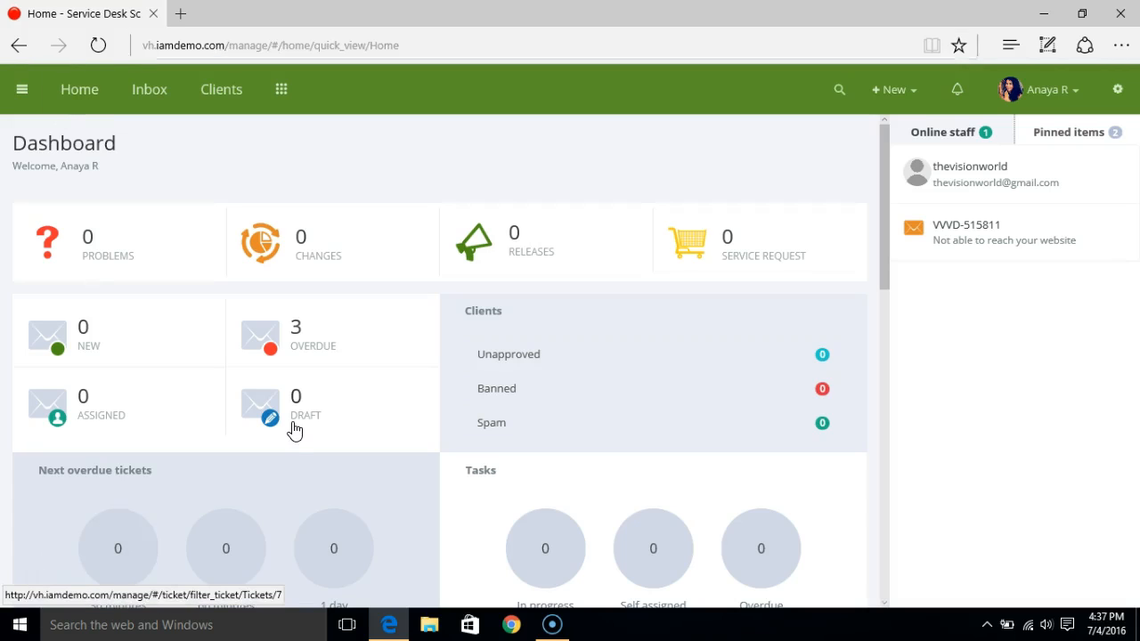